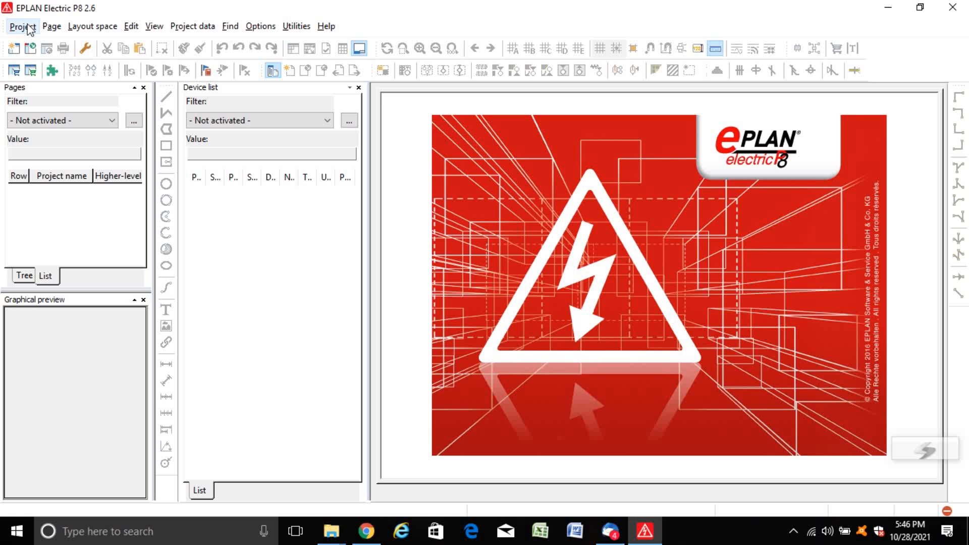
Step: Start a new project named 'EPLAN Test Project'
{"action": "left_click", "coordinate": [20, 26]}
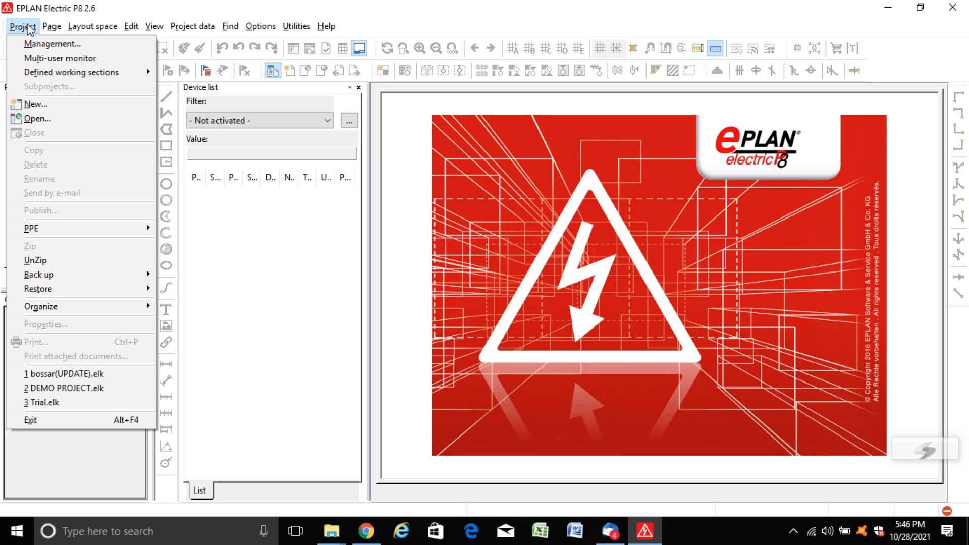
{"action": "left_click", "coordinate": [34, 104]}
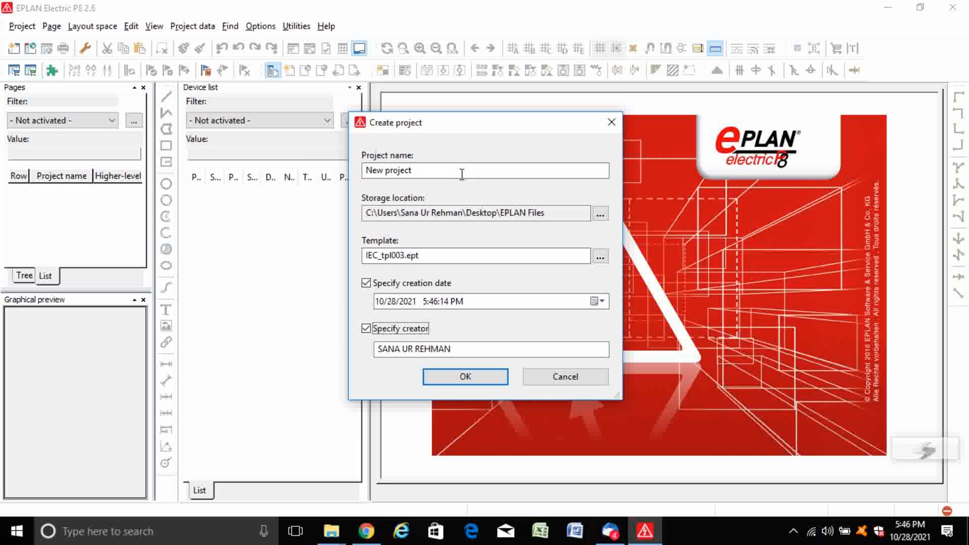
{"action": "type", "text": "EPLAN Test"}
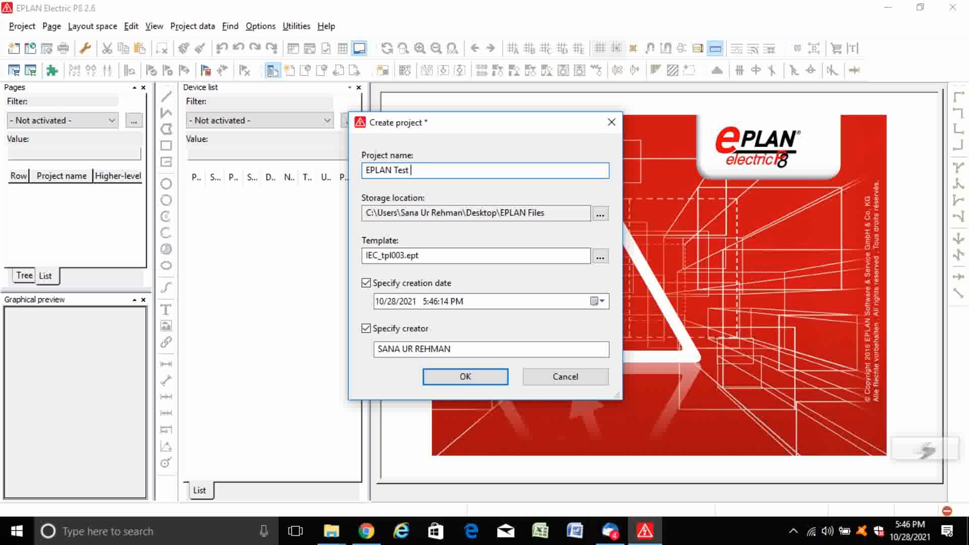
{"action": "type", "text": "Project"}
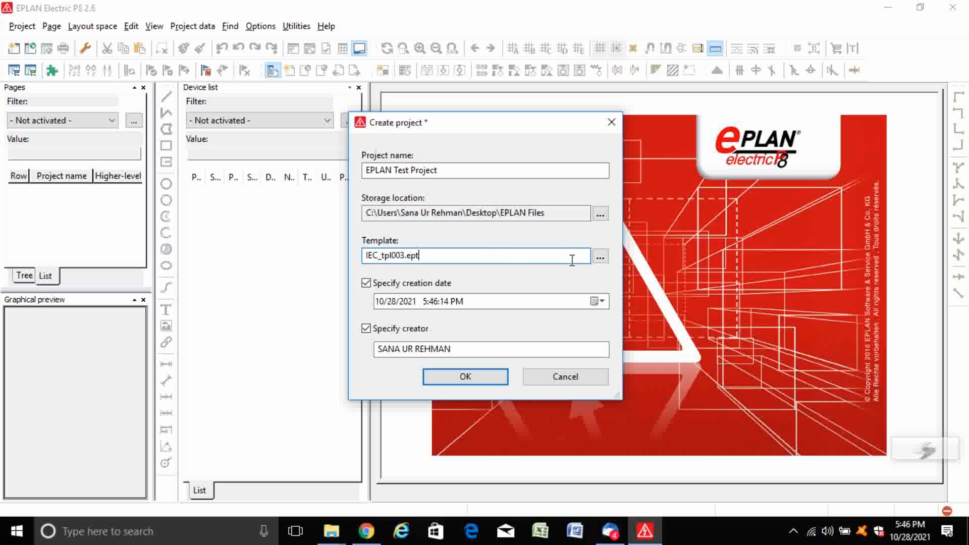
Step: Base the project on the IEC_tpl003.ept template and confirm its creation
{"action": "left_click", "coordinate": [599, 257]}
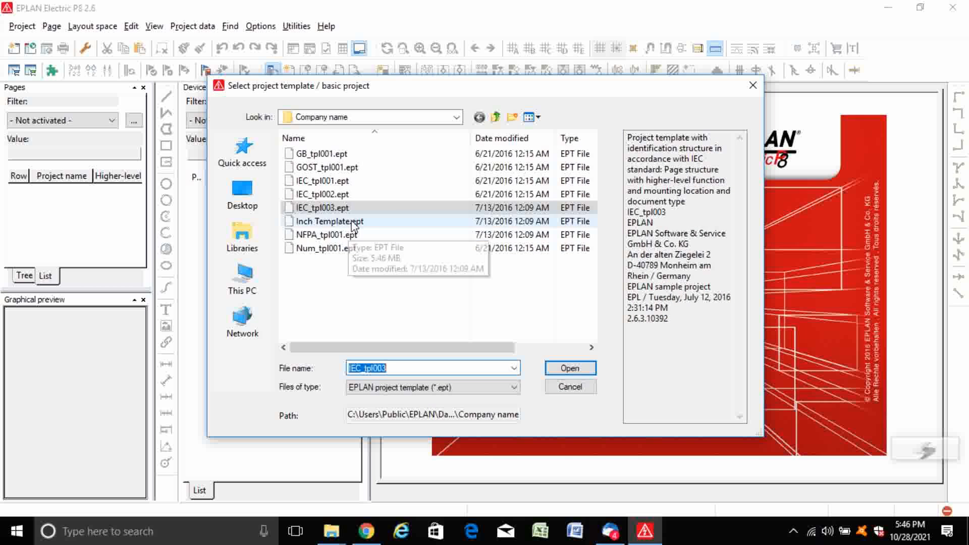
{"action": "mouse_move", "coordinate": [390, 221]}
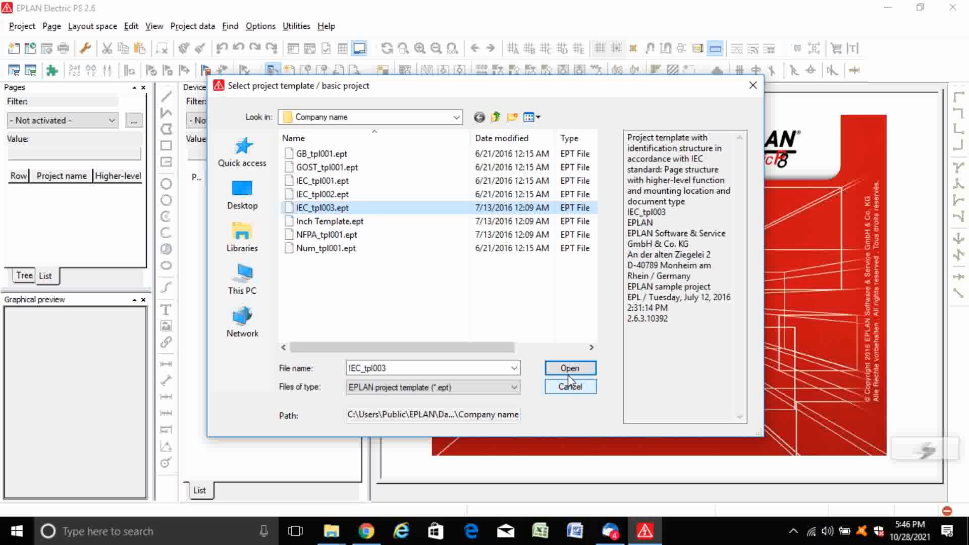
{"action": "left_click", "coordinate": [569, 367]}
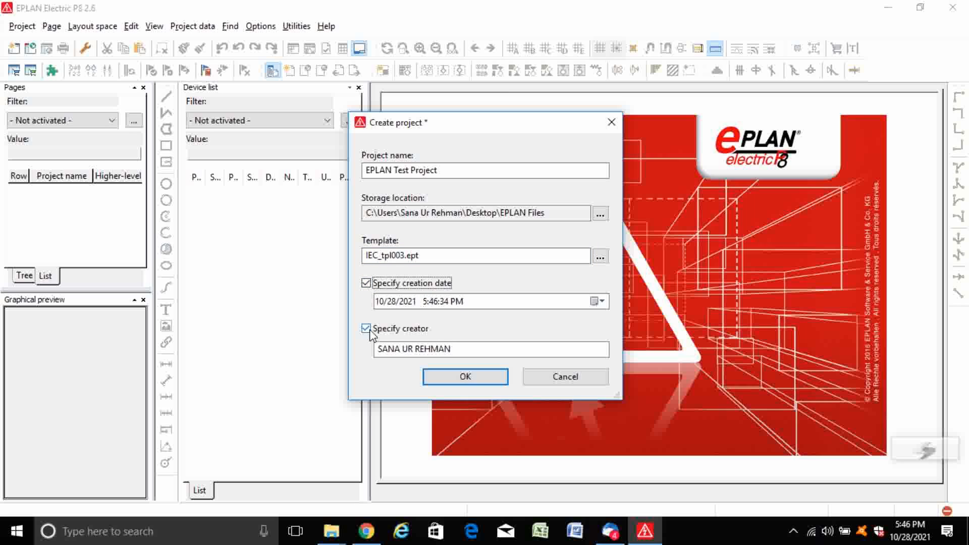
{"action": "left_click", "coordinate": [465, 376]}
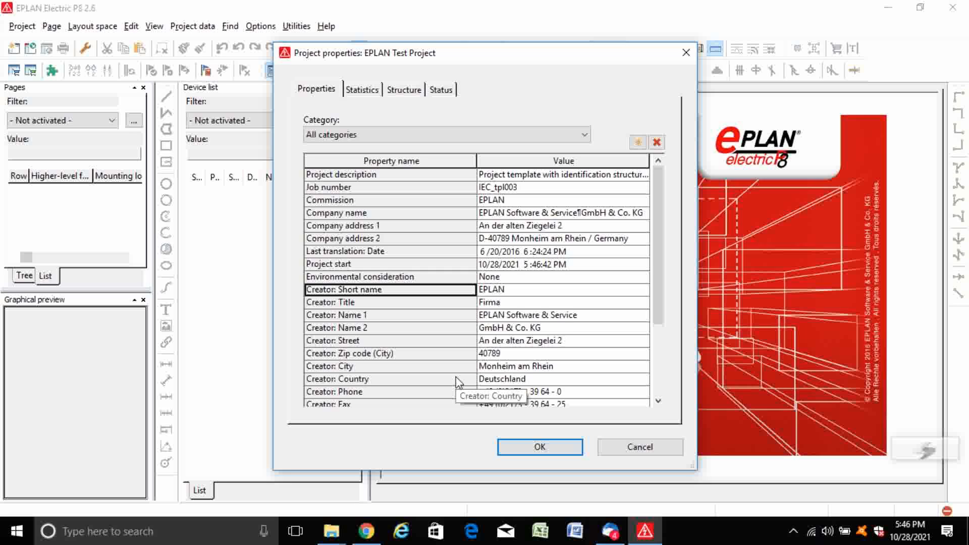
{"action": "mouse_move", "coordinate": [485, 376]}
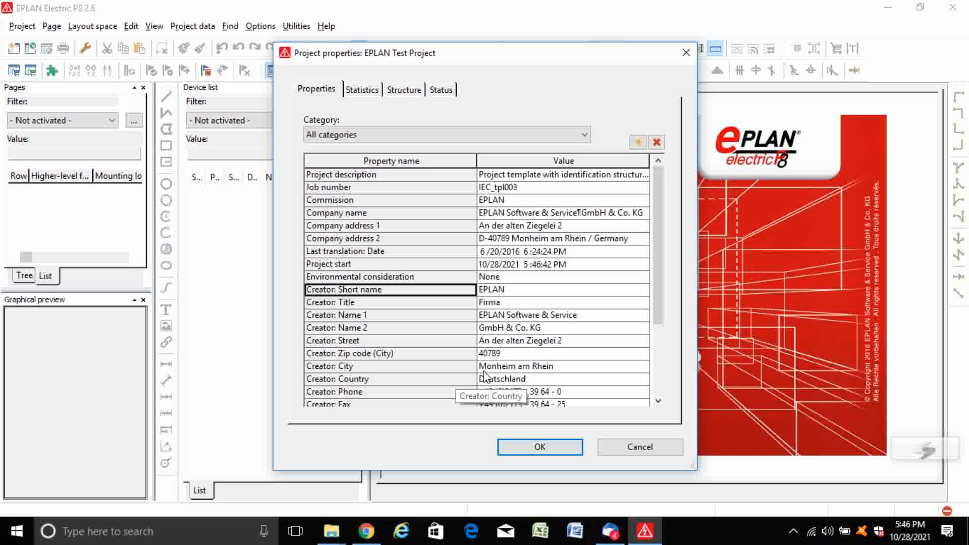
Step: Accept the default project properties for EPLAN Test Project
{"action": "left_click", "coordinate": [539, 447]}
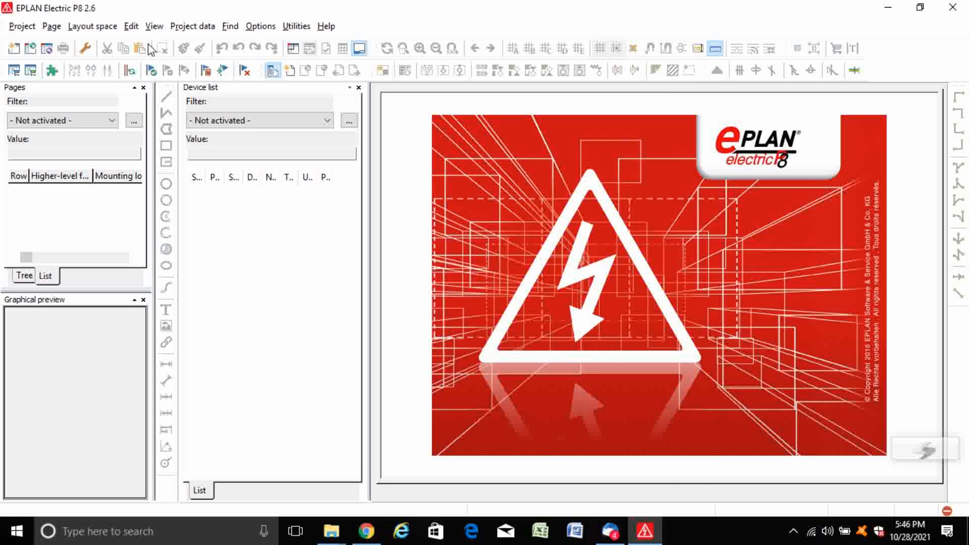
Step: Show the page navigator and bring up the context commands on EPLAN Test Project
{"action": "left_click", "coordinate": [51, 26]}
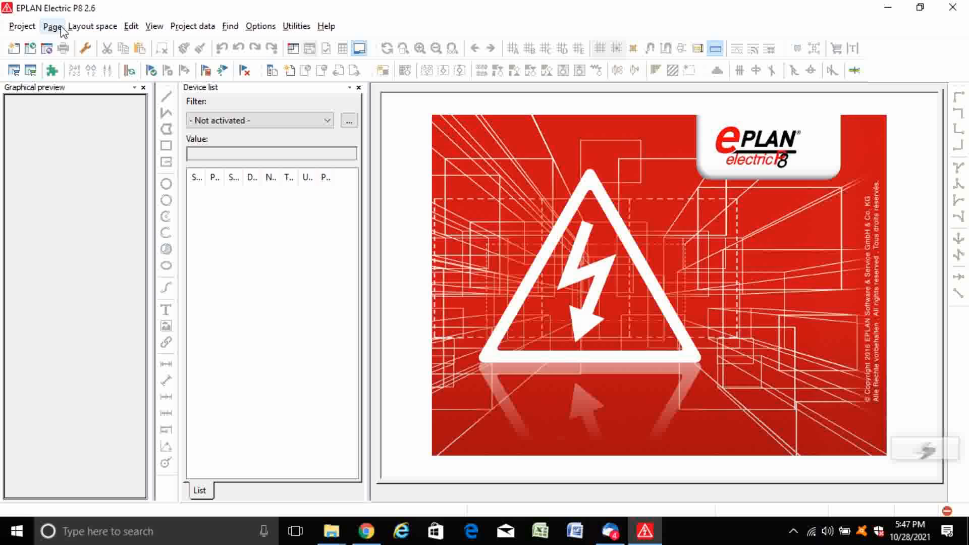
{"action": "left_click", "coordinate": [50, 26]}
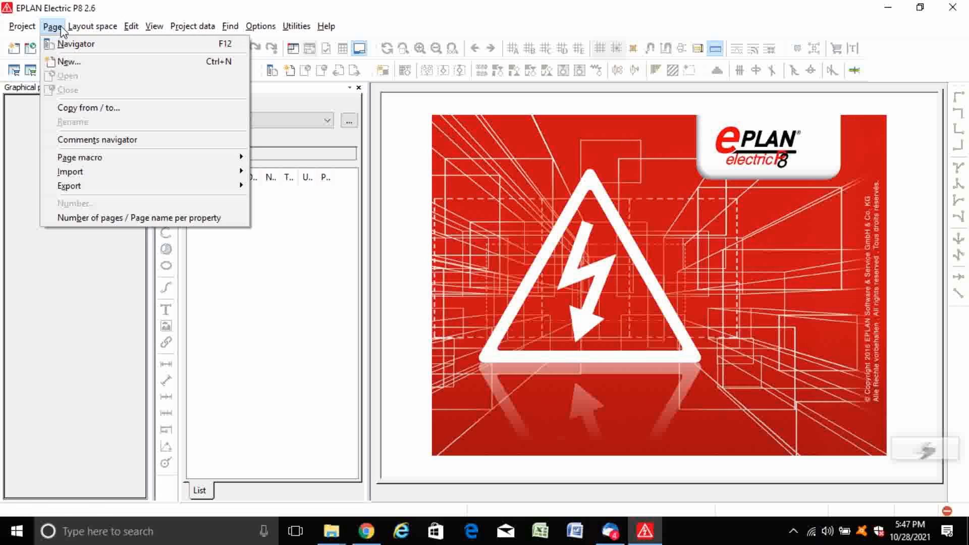
{"action": "left_click", "coordinate": [72, 44]}
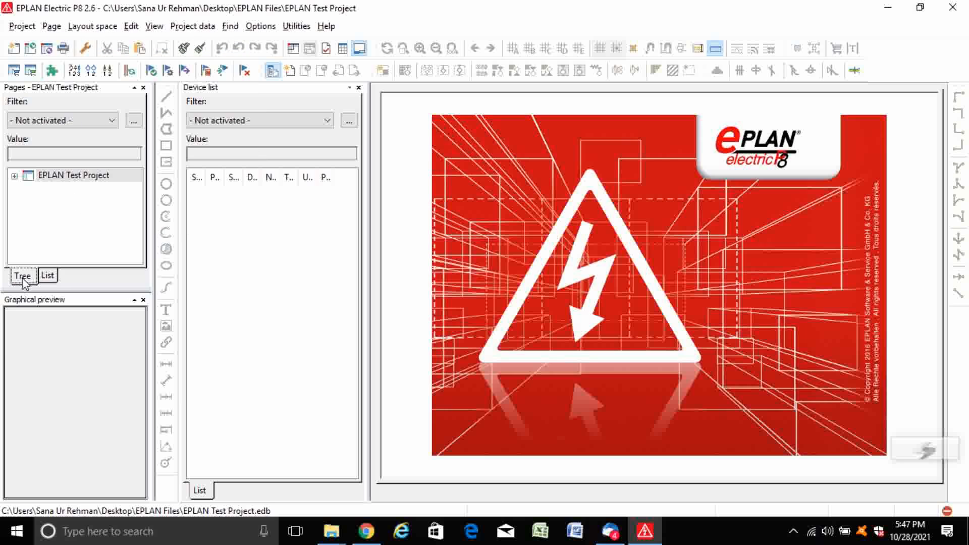
{"action": "left_click", "coordinate": [73, 176]}
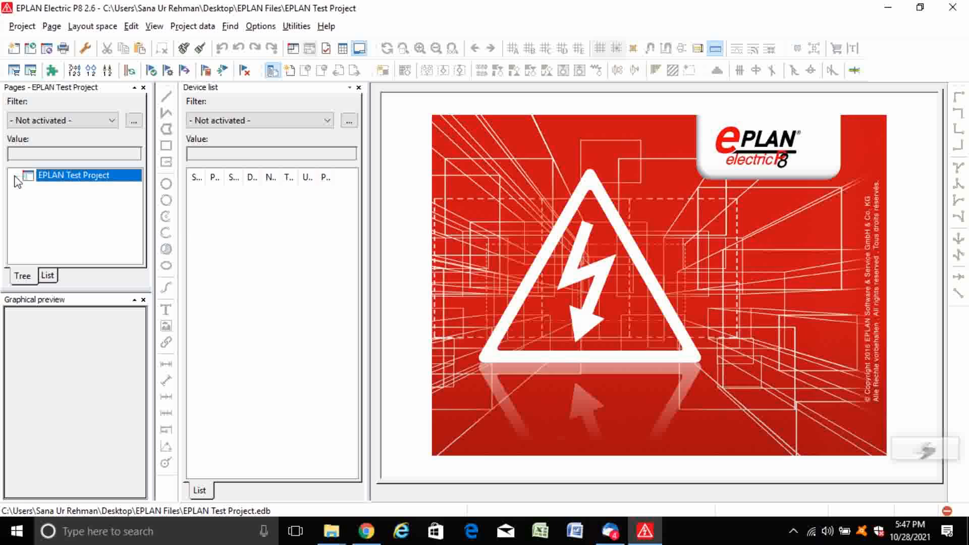
{"action": "right_click", "coordinate": [72, 175]}
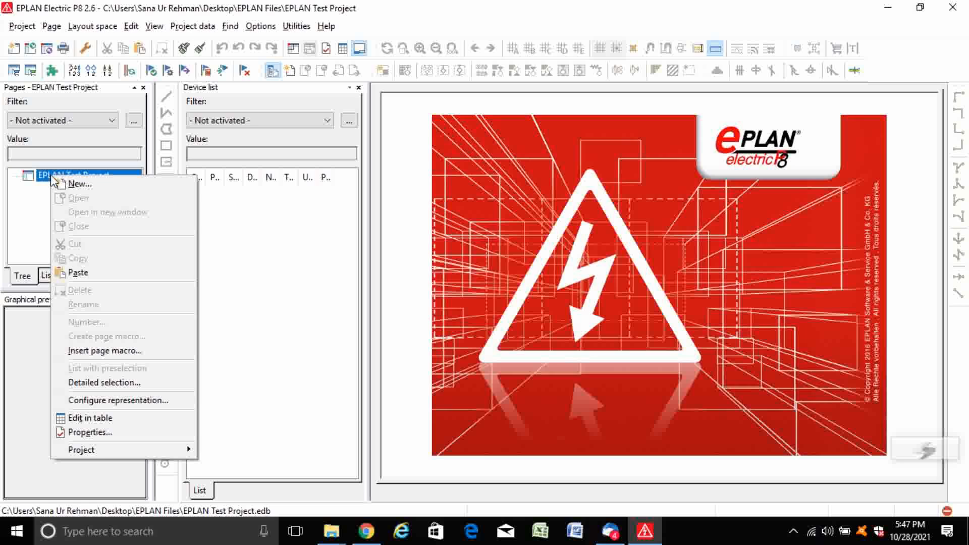
{"action": "mouse_move", "coordinate": [81, 183]}
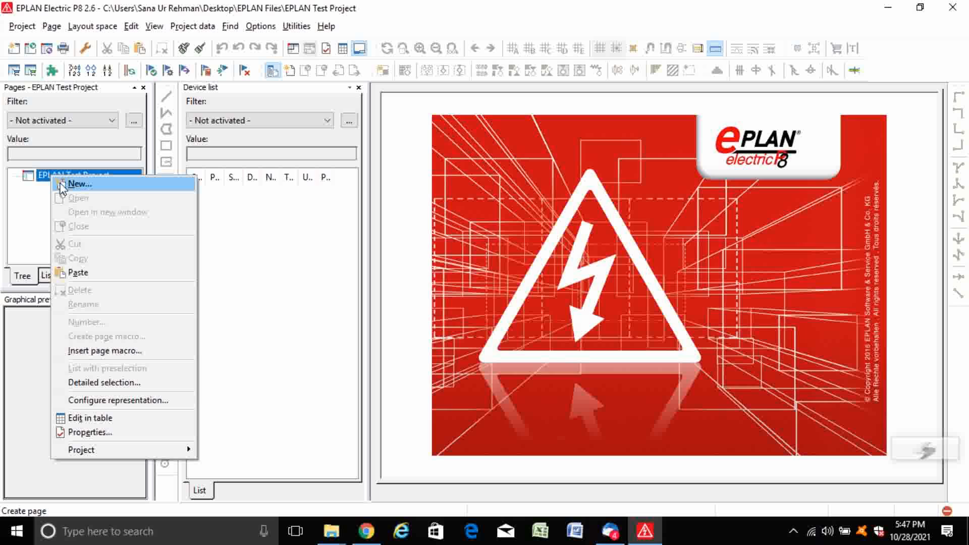
Step: Begin a new page keeping Schematic multi-line as its page type
{"action": "left_click", "coordinate": [81, 184]}
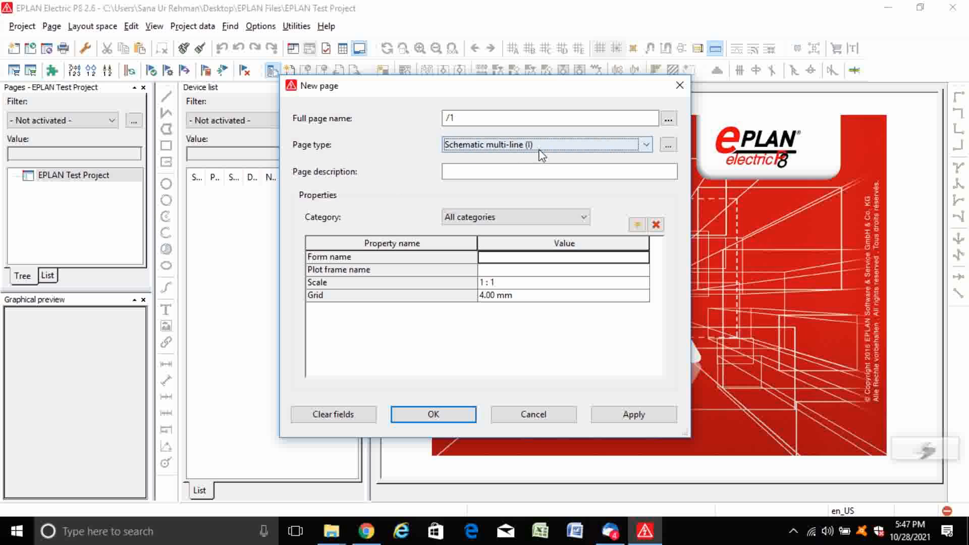
{"action": "mouse_move", "coordinate": [561, 152]}
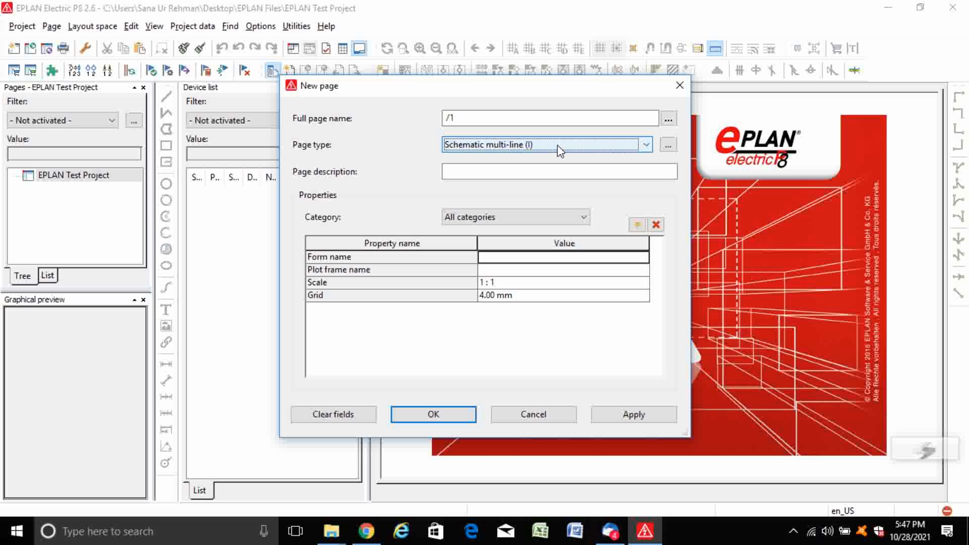
{"action": "left_click", "coordinate": [645, 146]}
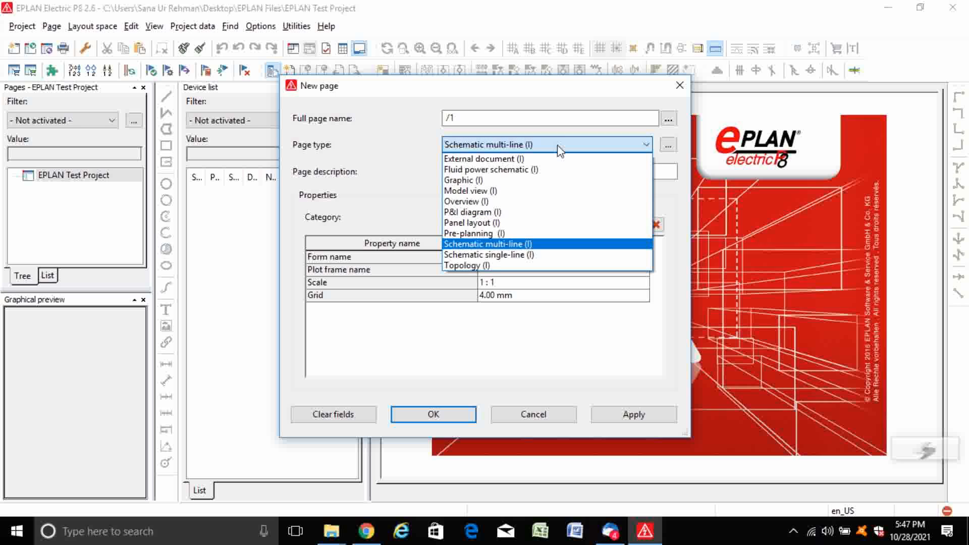
{"action": "mouse_move", "coordinate": [508, 226]}
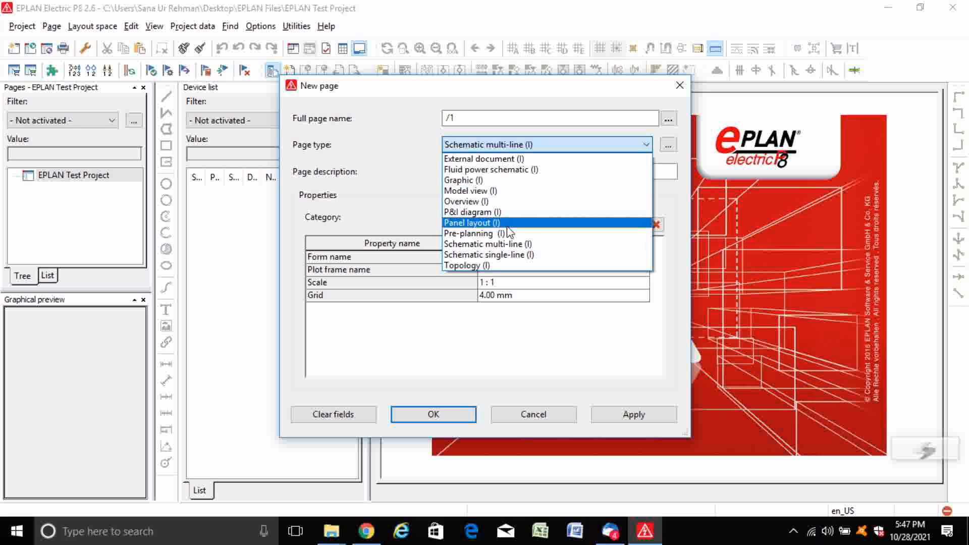
{"action": "left_click", "coordinate": [480, 243]}
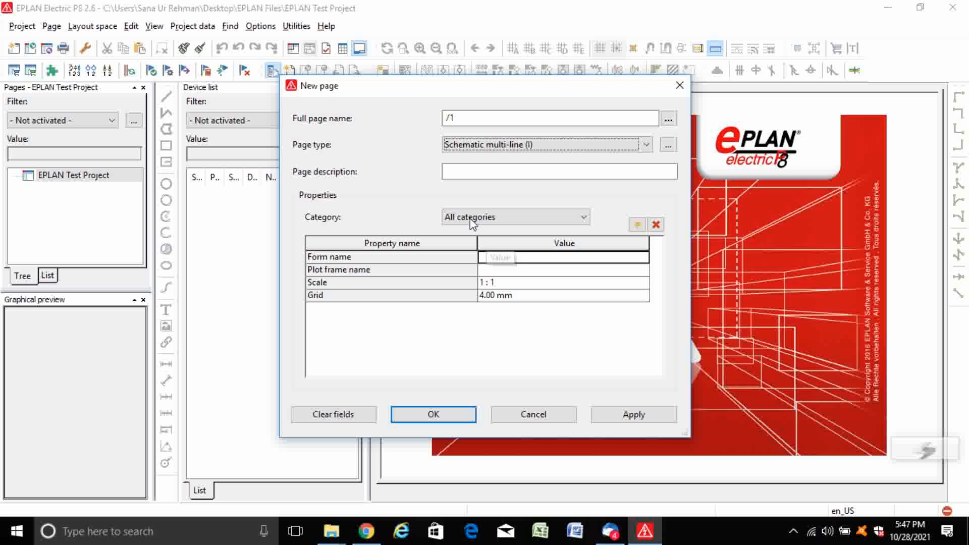
Step: Describe the page as 'Multi-line diagram' and apply it to the project
{"action": "left_click", "coordinate": [560, 172]}
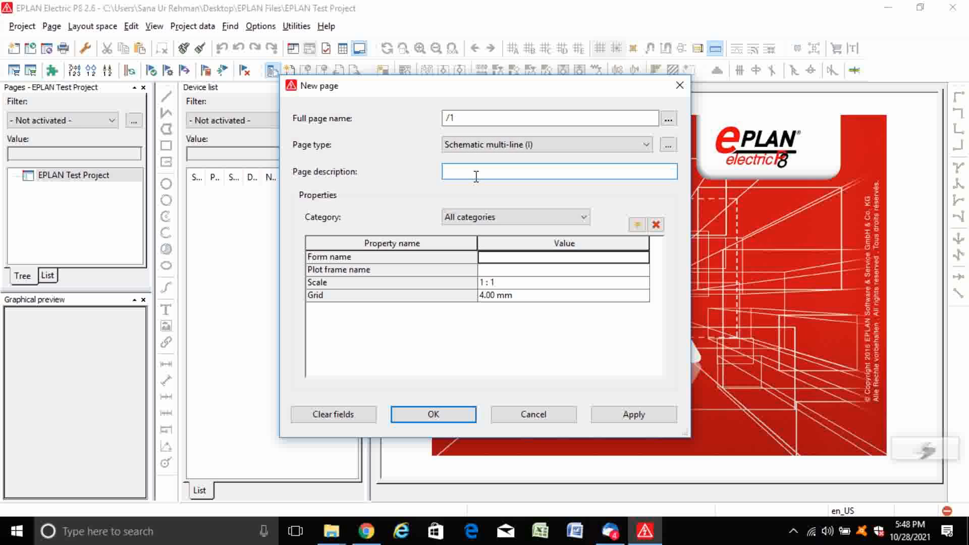
{"action": "type", "text": "Multi-function change-over contact"}
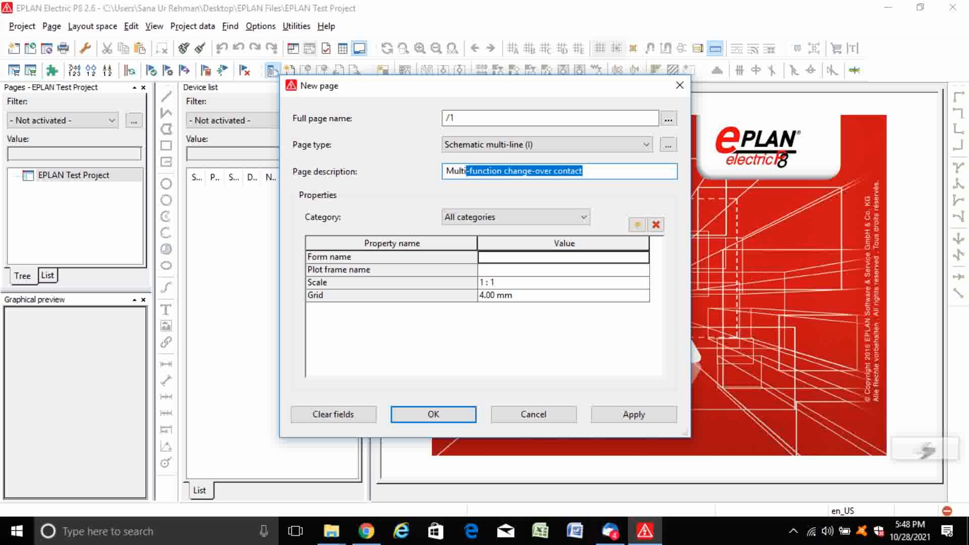
{"action": "type", "text": "Multilin"}
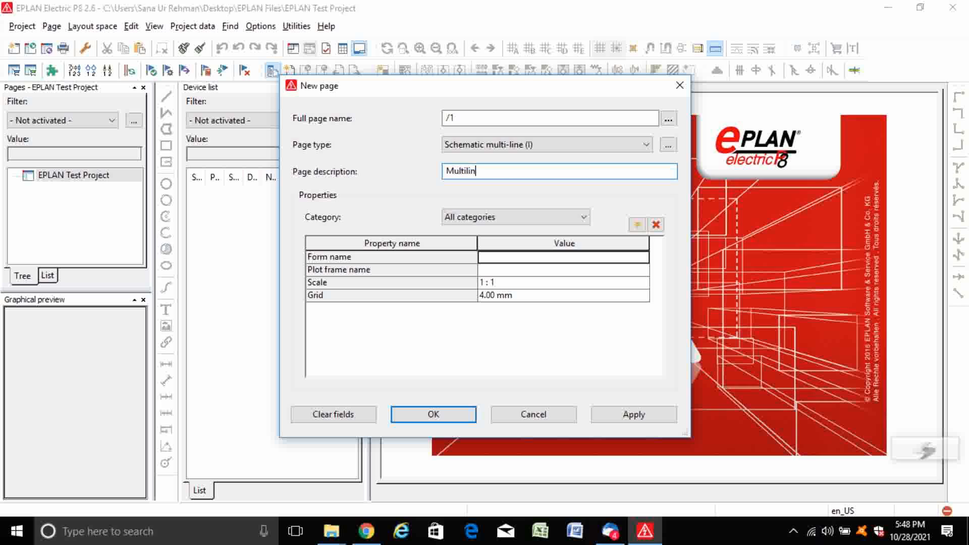
{"action": "key", "text": "BackSpace"}
{"action": "type", "text": "-"}
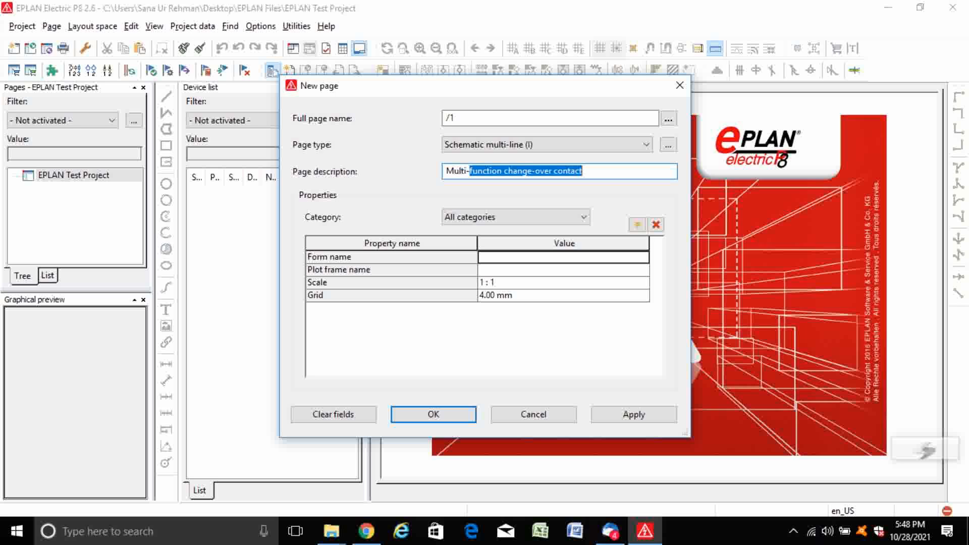
{"action": "type", "text": "Multi-line d"}
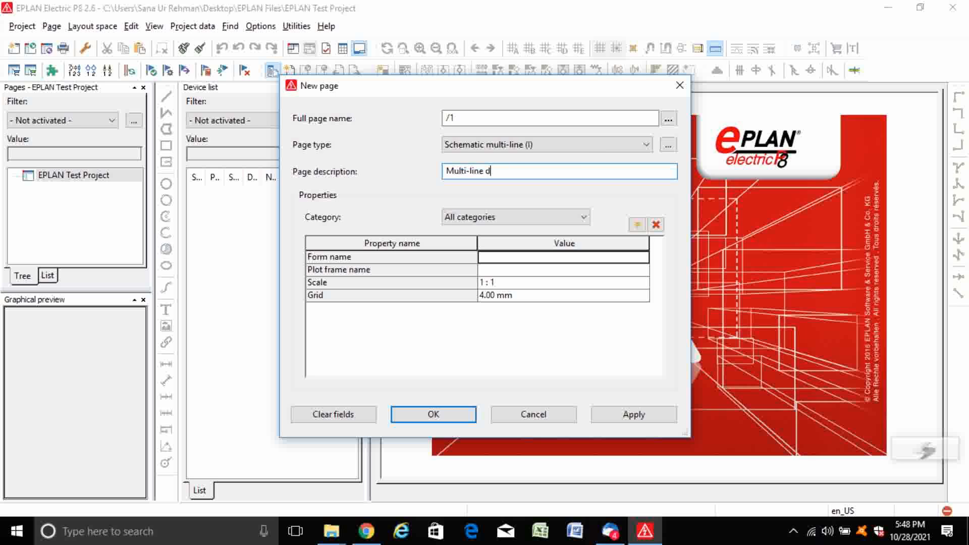
{"action": "type", "text": "iagram"}
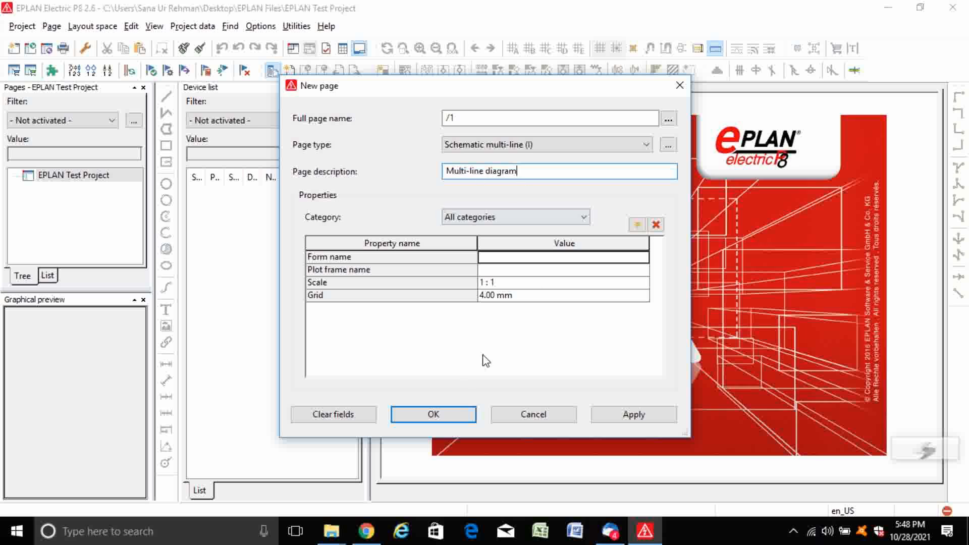
{"action": "left_click", "coordinate": [634, 414]}
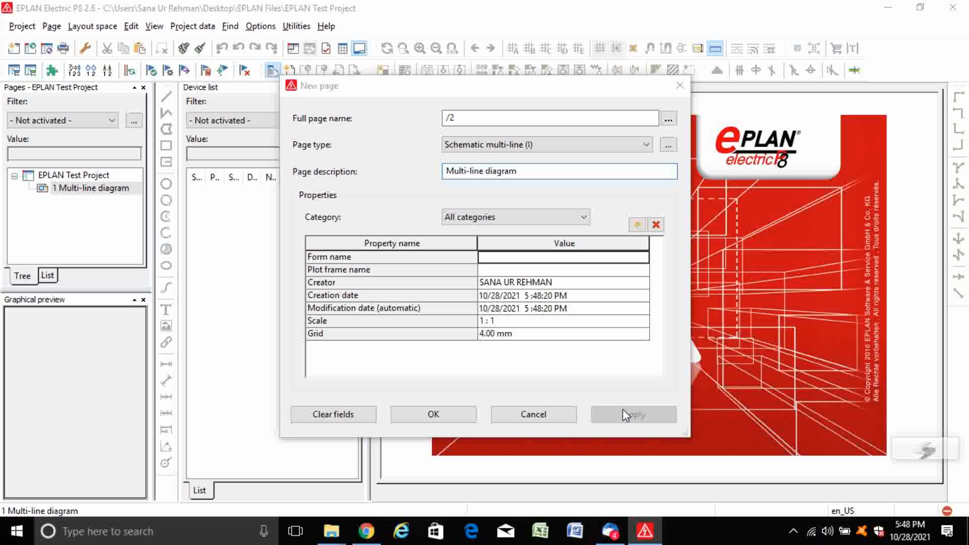
{"action": "left_click", "coordinate": [634, 414]}
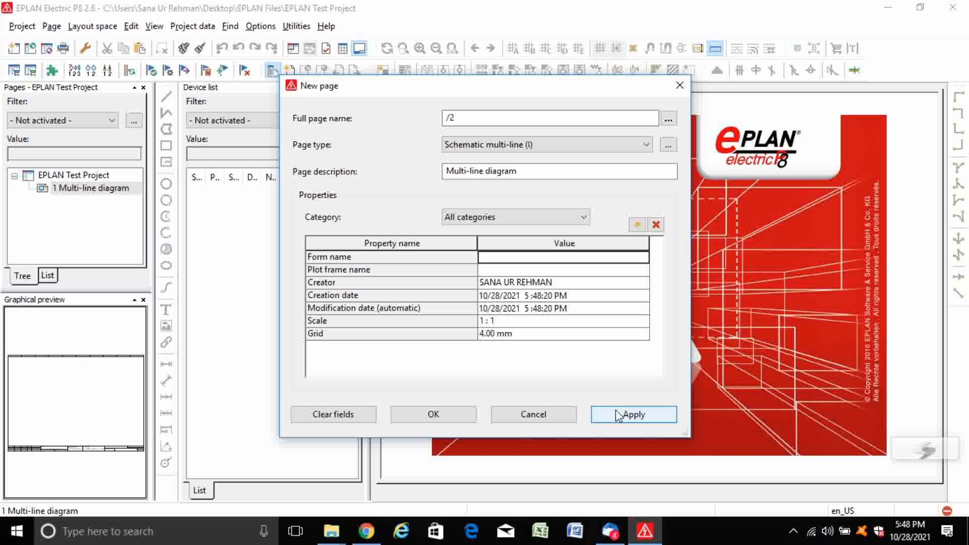
{"action": "mouse_move", "coordinate": [502, 445]}
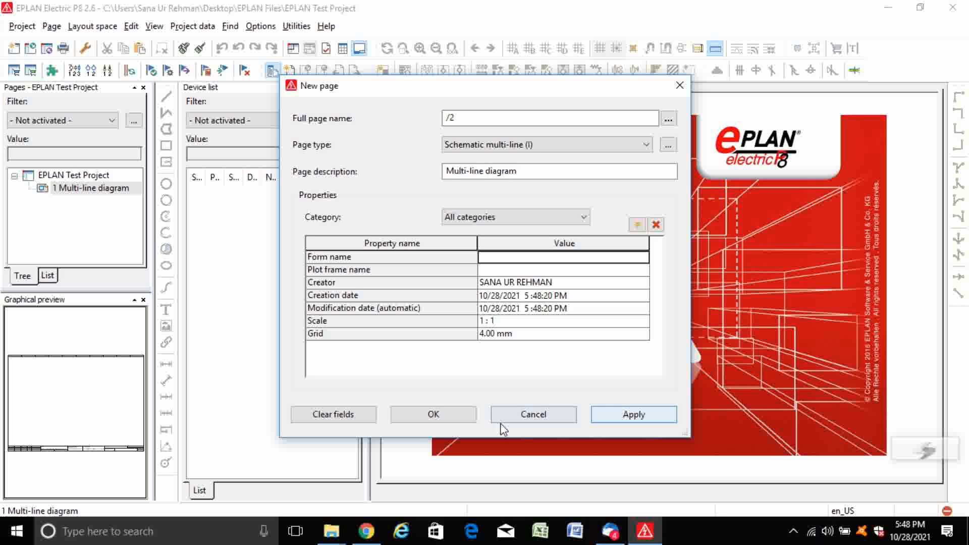